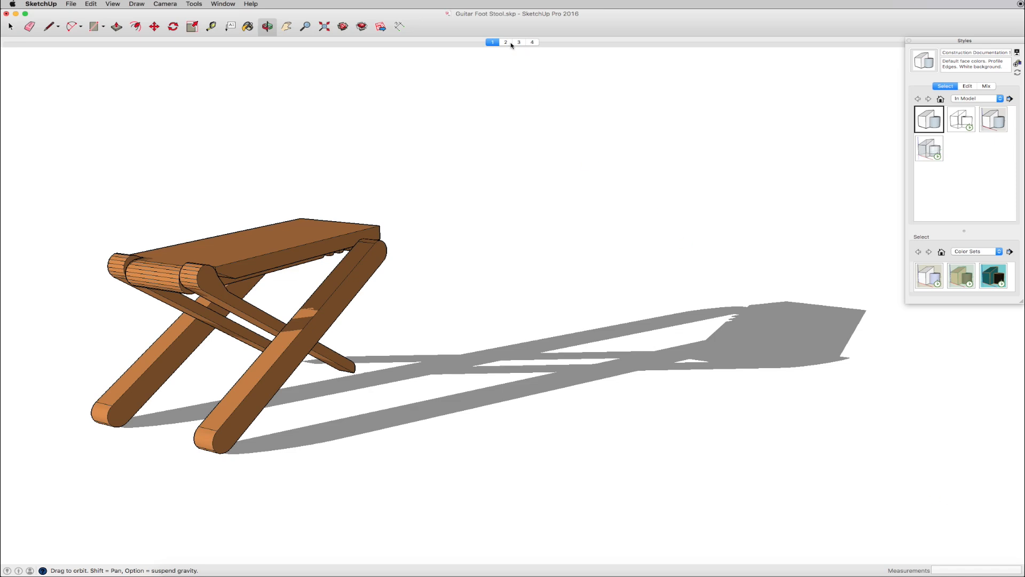
Step: Jump to Scene 2, the front-view close-up of the two dimensioned leg parts
{"action": "left_click", "coordinate": [505, 42]}
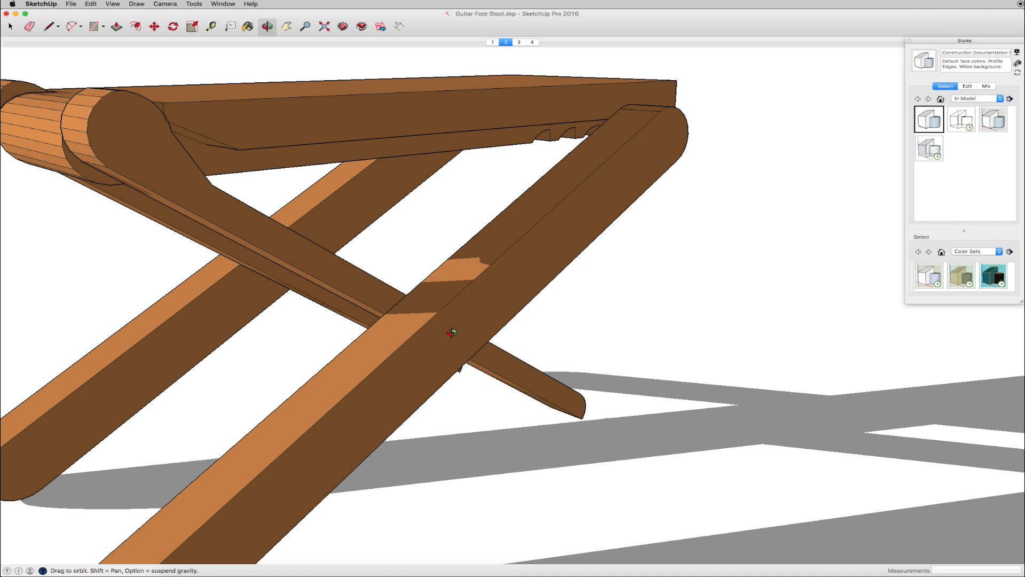
{"action": "left_click", "coordinate": [519, 41]}
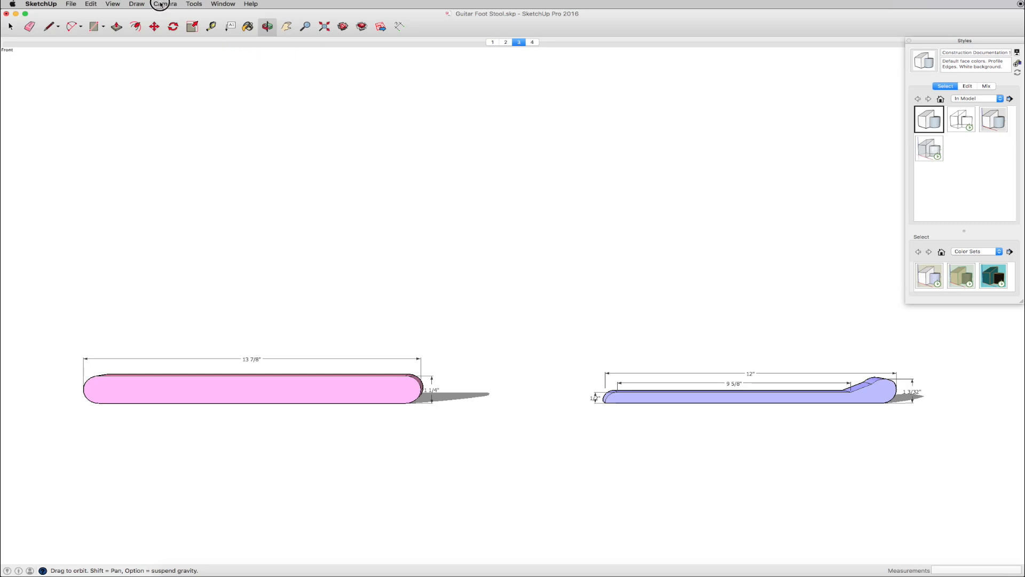
Step: Switch the camera to Parallel Projection and apply the Wireframe style from the Styles panel
{"action": "left_click", "coordinate": [164, 4]}
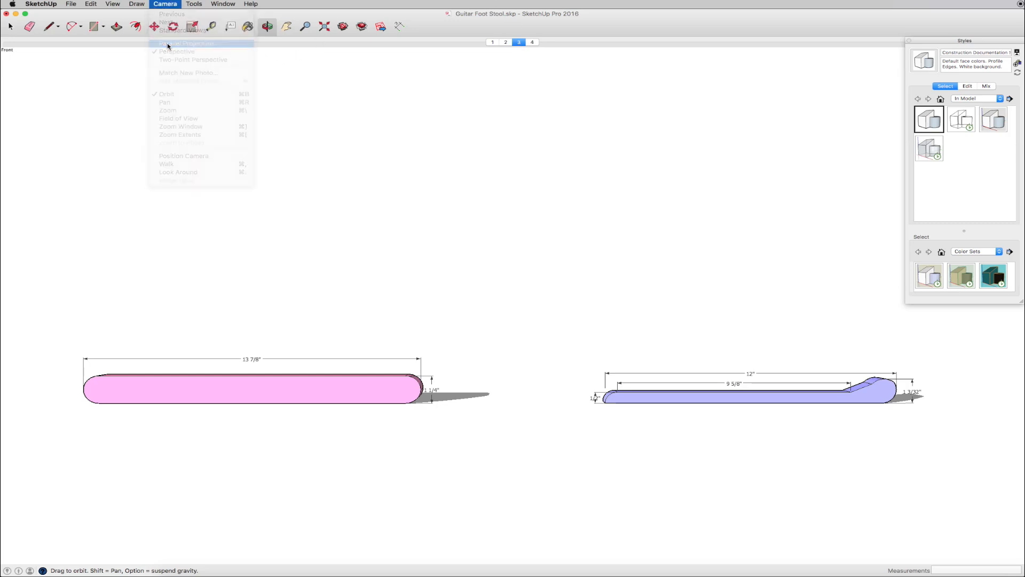
{"action": "left_click", "coordinate": [186, 43]}
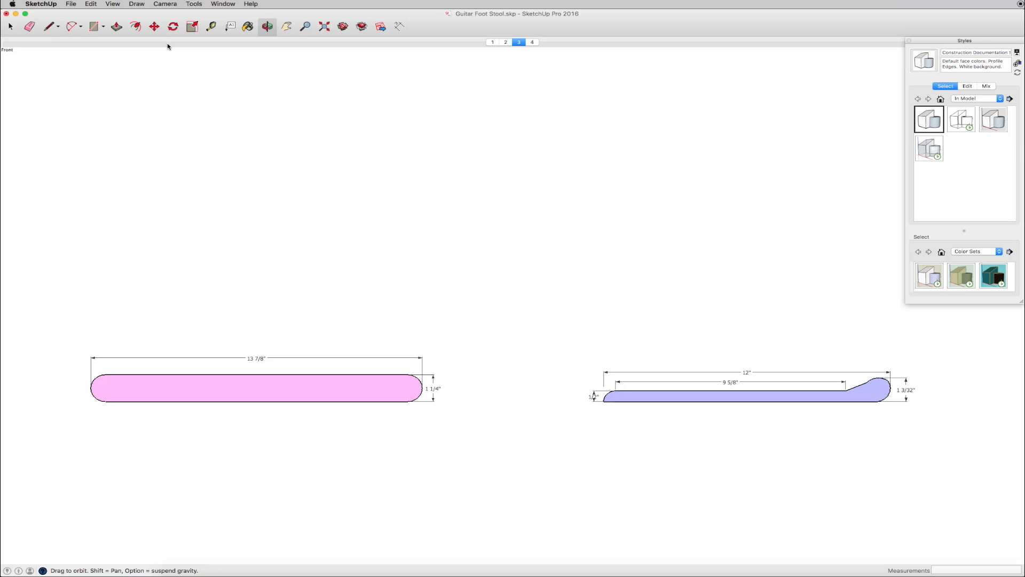
{"action": "mouse_move", "coordinate": [830, 205]}
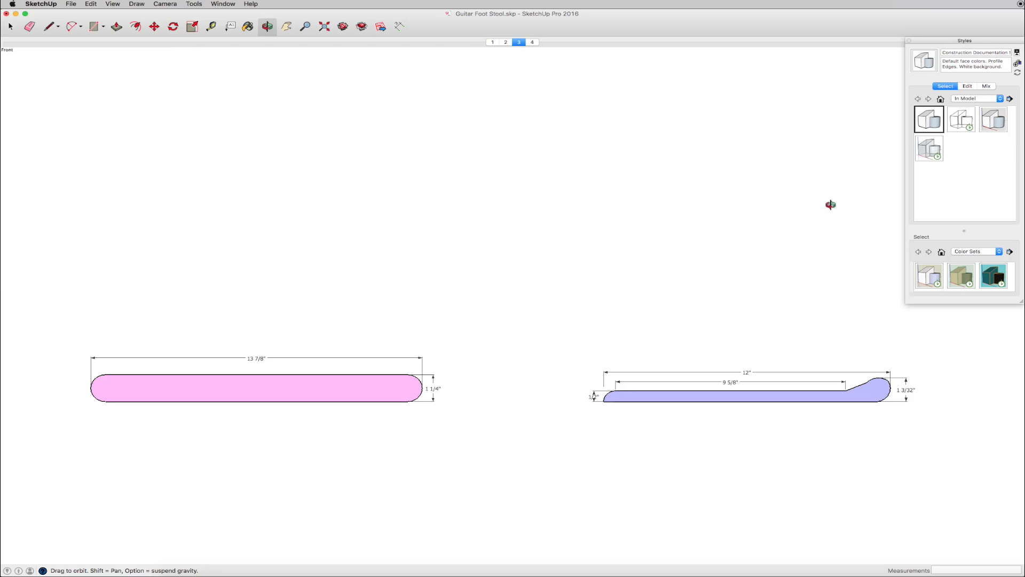
{"action": "mouse_move", "coordinate": [957, 158]}
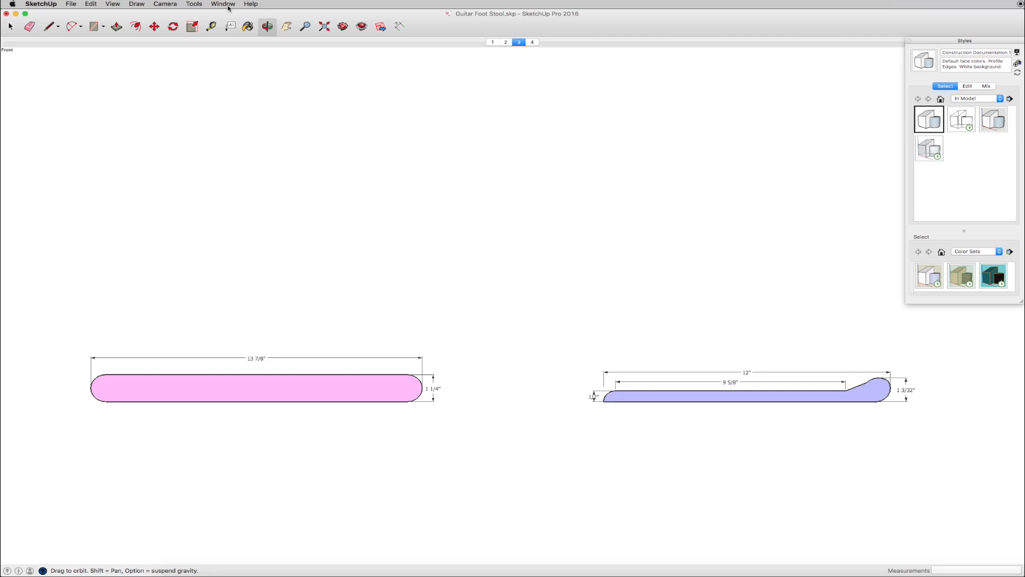
{"action": "left_click", "coordinate": [223, 5]}
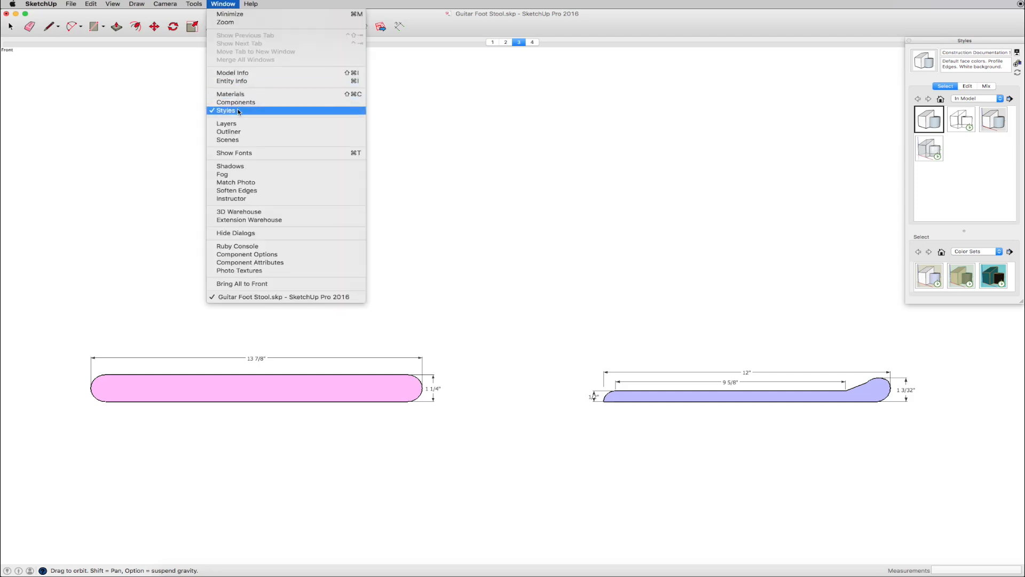
{"action": "left_click", "coordinate": [225, 110]}
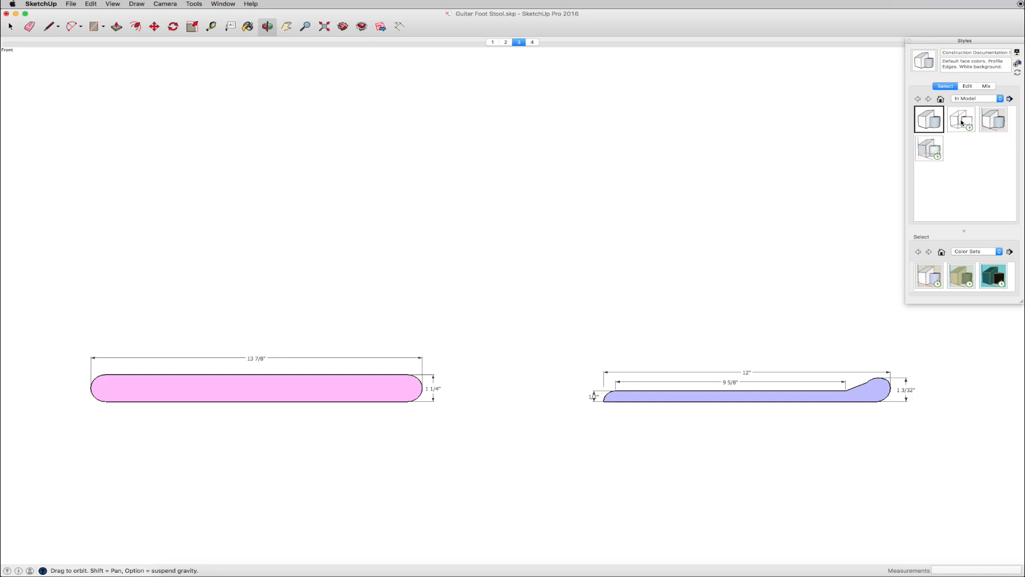
{"action": "left_click", "coordinate": [961, 119]}
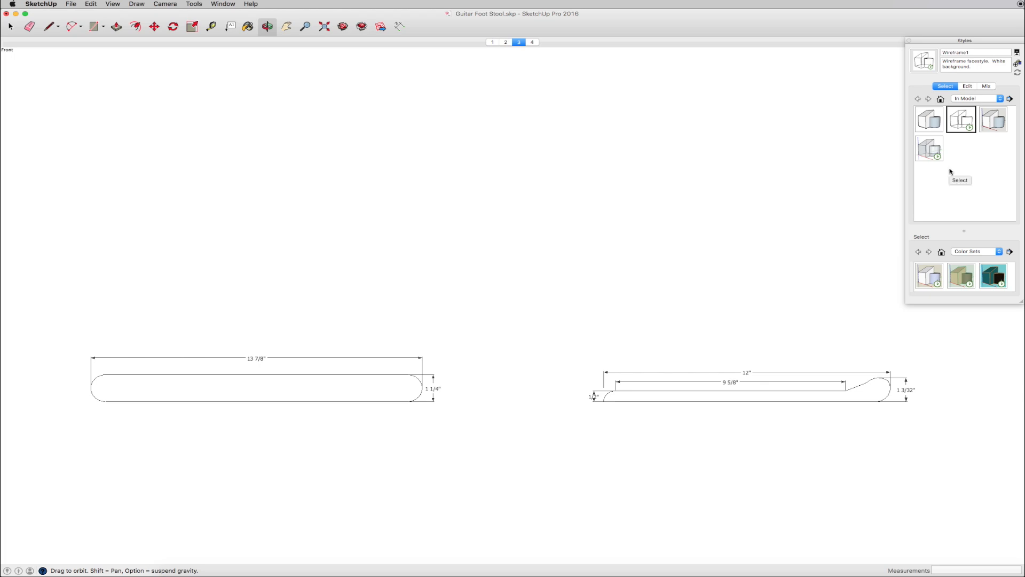
Step: Jump to Scene 4 showing the single wireframe leg, 13 7/8" by 1 1/4"
{"action": "left_click", "coordinate": [532, 41]}
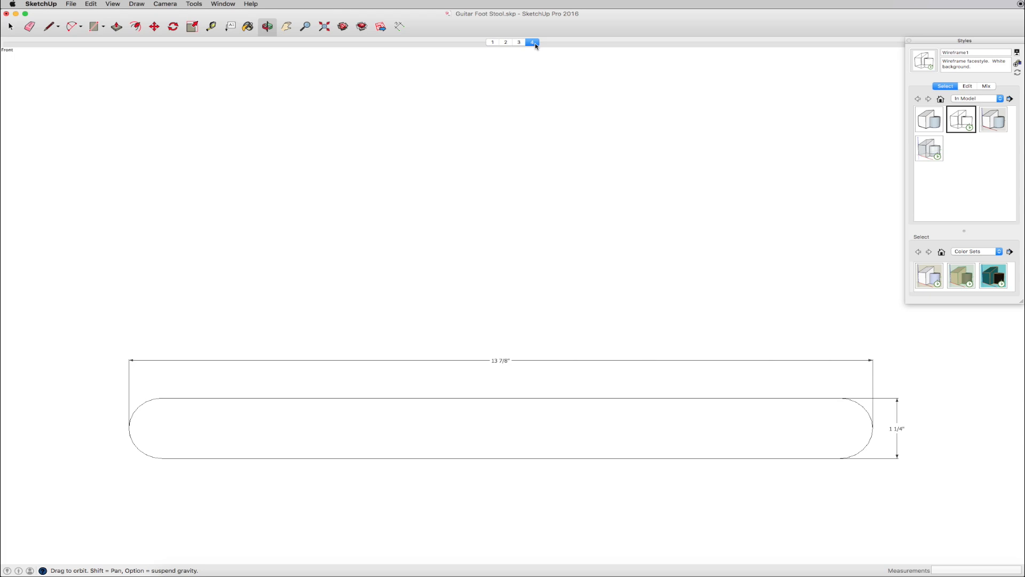
{"action": "mouse_move", "coordinate": [323, 250]}
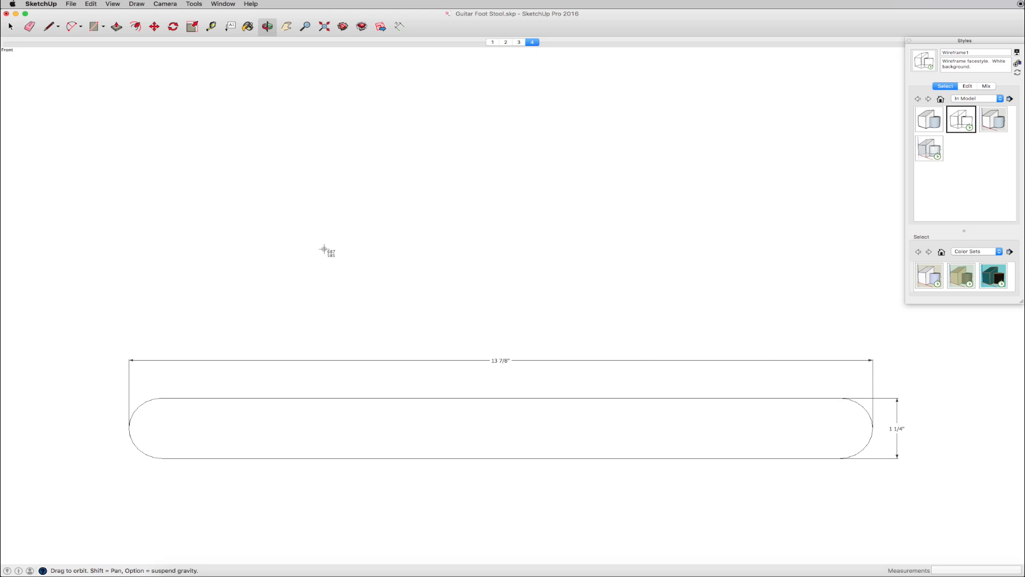
{"action": "mouse_move", "coordinate": [302, 270]}
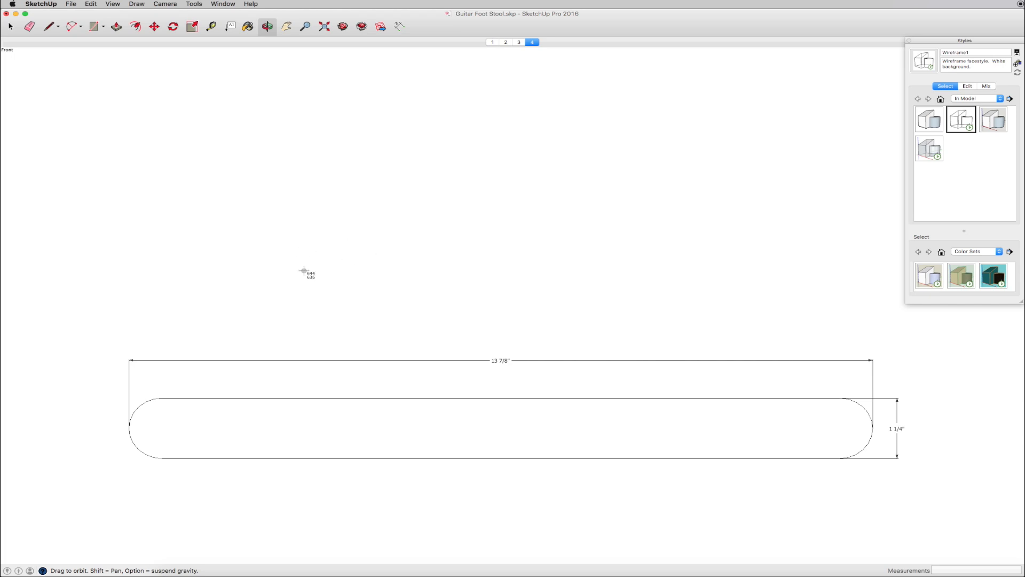
{"action": "mouse_move", "coordinate": [109, 345]}
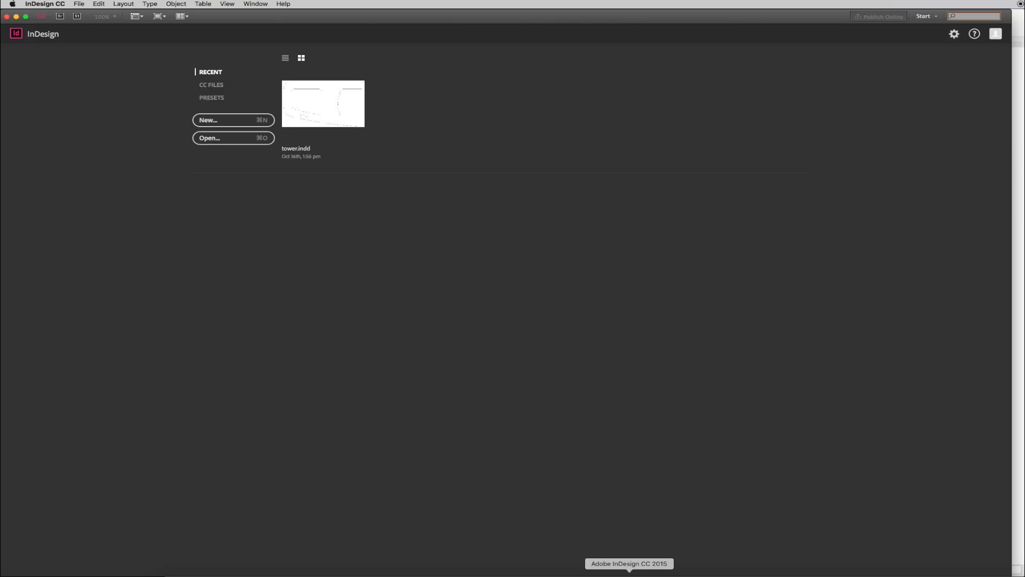
{"action": "mouse_move", "coordinate": [439, 413]}
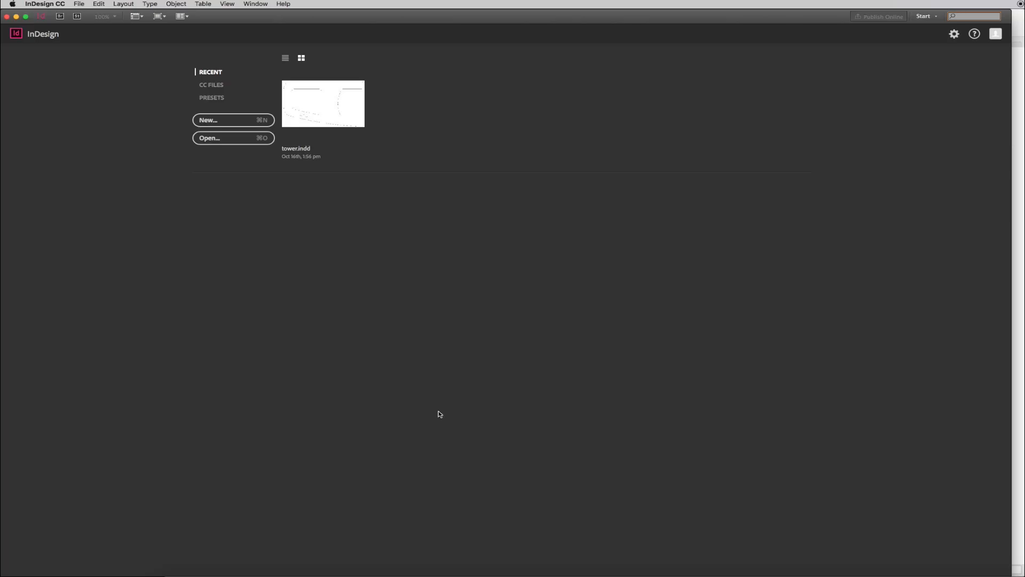
{"action": "mouse_move", "coordinate": [240, 124]}
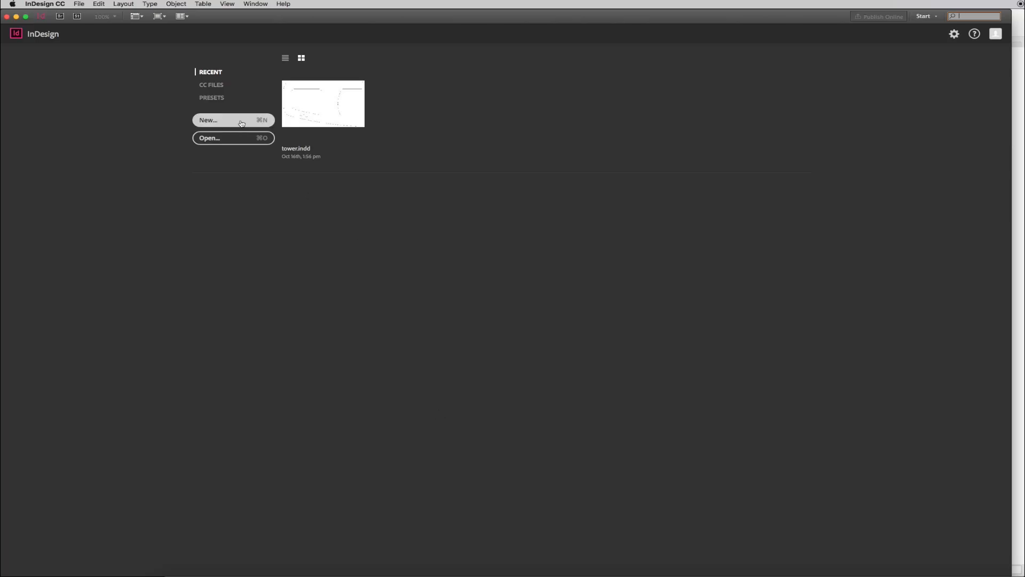
Step: Create a new InDesign document with a custom 16in wide by 3in tall page
{"action": "left_click", "coordinate": [78, 4]}
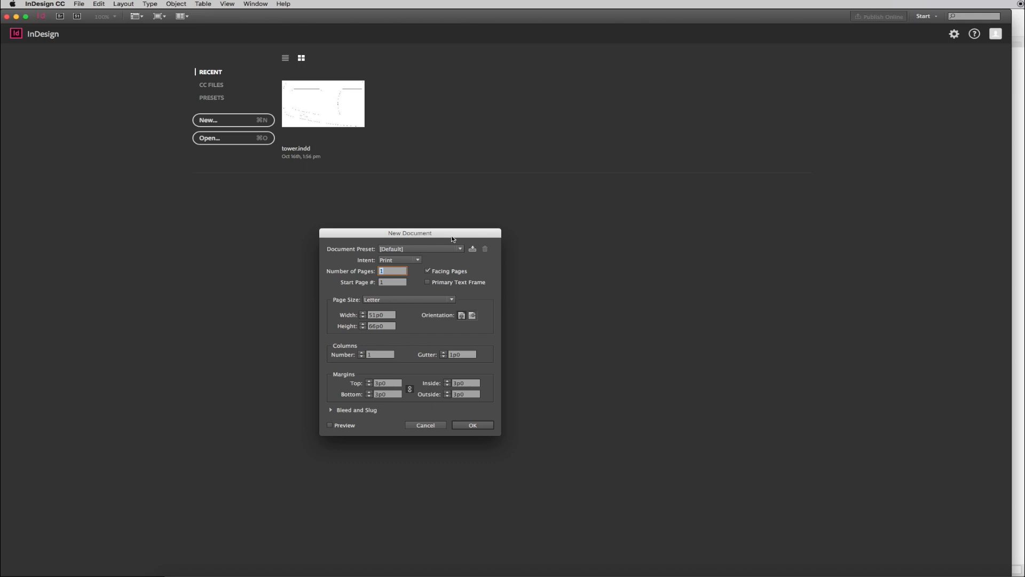
{"action": "mouse_move", "coordinate": [394, 333]}
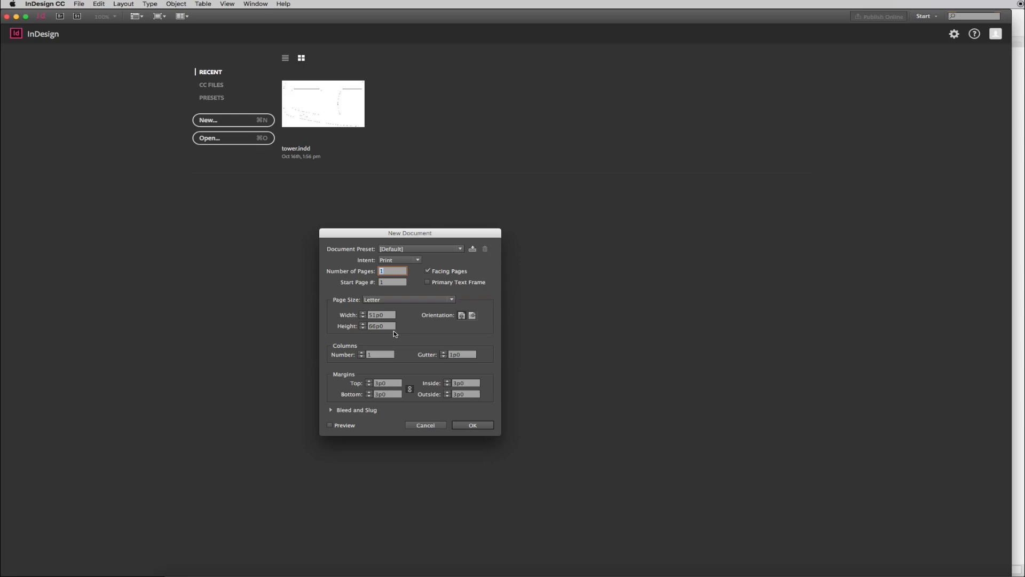
{"action": "left_click", "coordinate": [381, 314]}
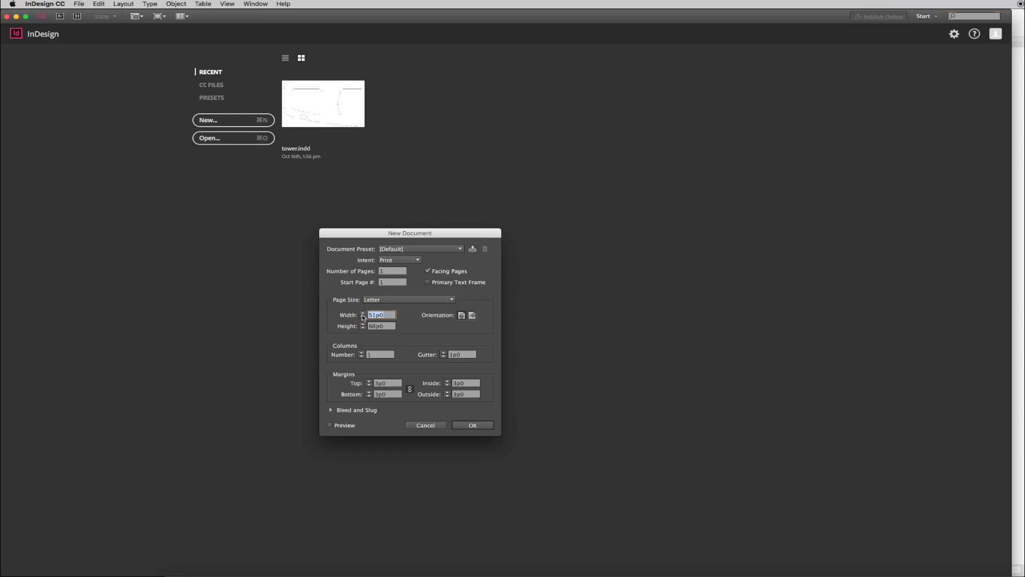
{"action": "type", "text": "16in"}
{"action": "left_click", "coordinate": [381, 326]}
{"action": "type", "text": "8"}
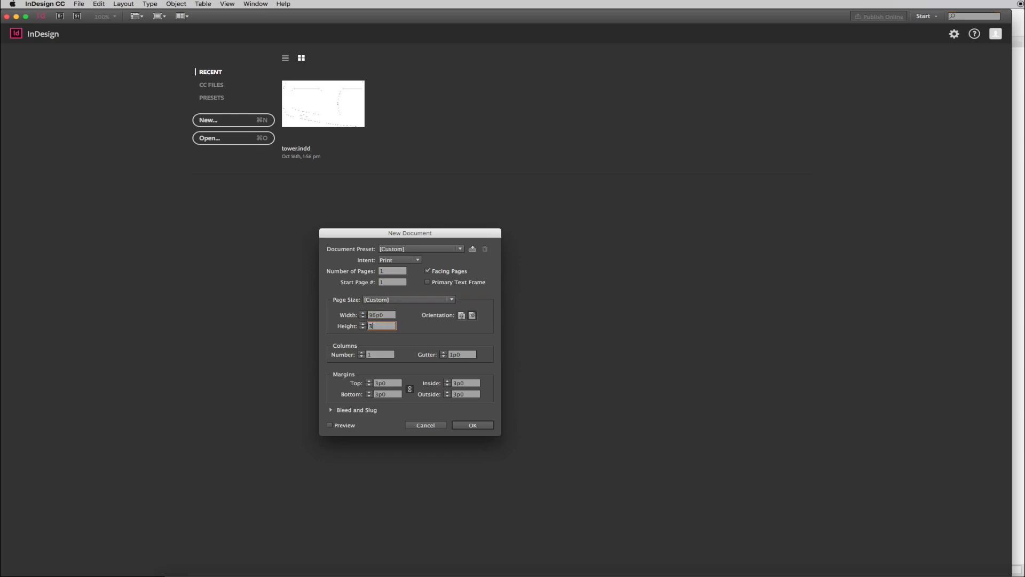
{"action": "type", "text": "3in"}
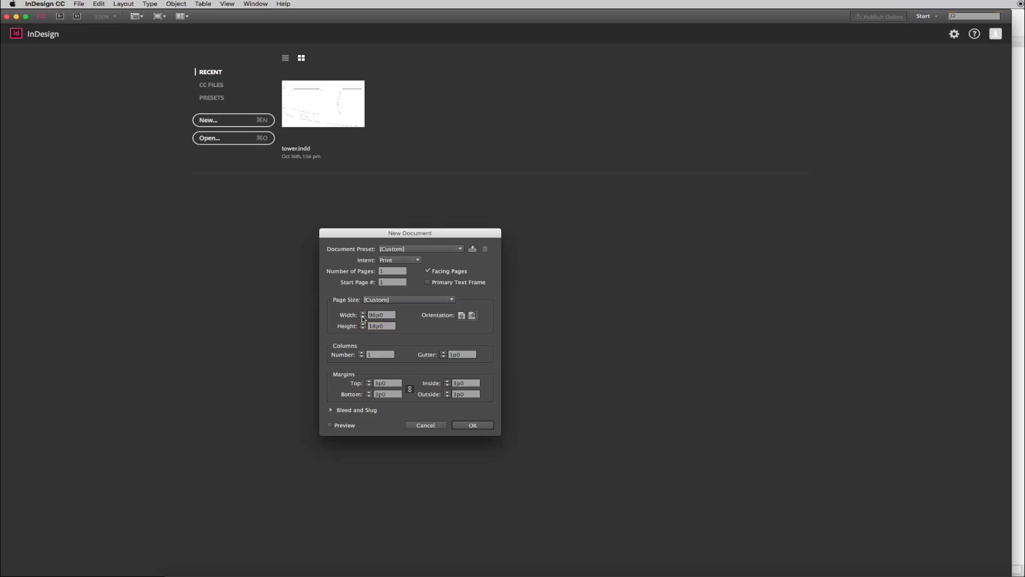
{"action": "left_click", "coordinate": [472, 425]}
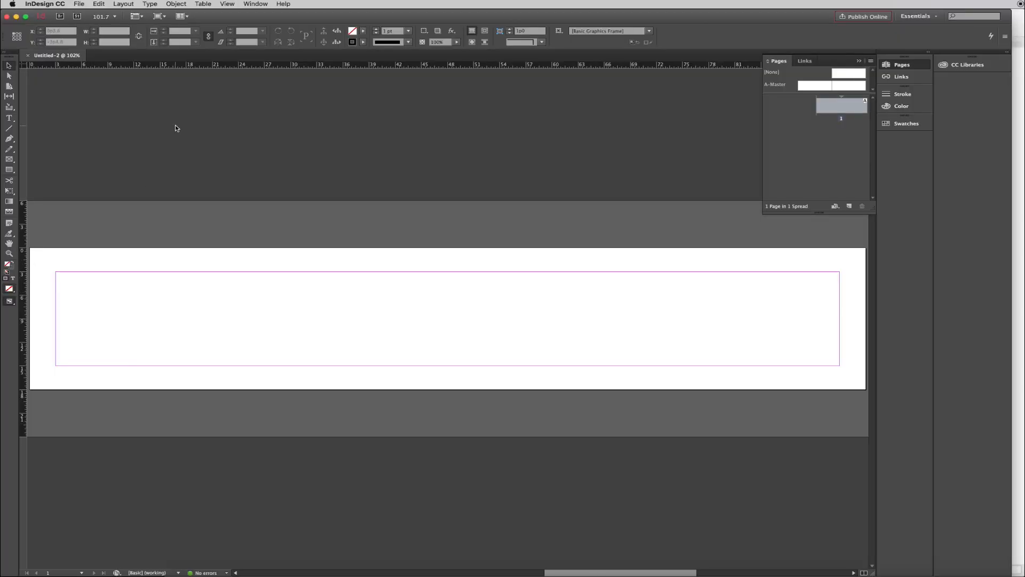
Step: Change the ruler units to Inches via the View options
{"action": "left_click", "coordinate": [227, 5]}
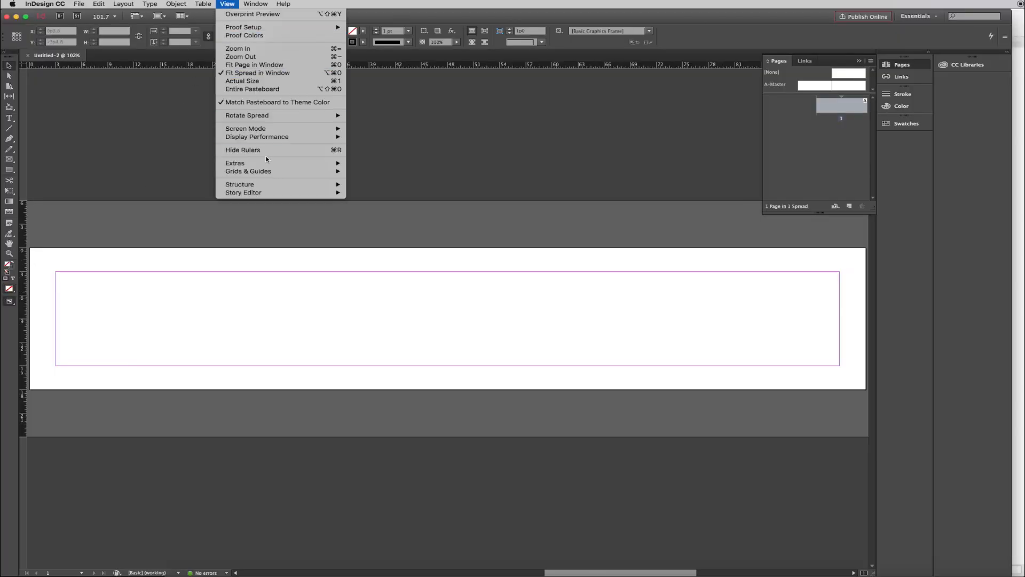
{"action": "mouse_move", "coordinate": [374, 152]}
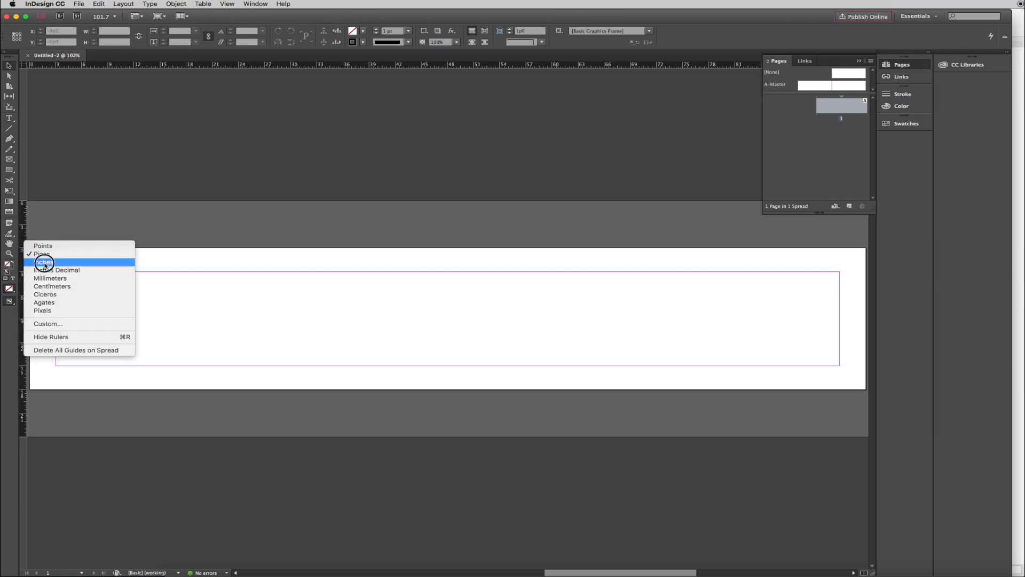
{"action": "left_click", "coordinate": [44, 262]}
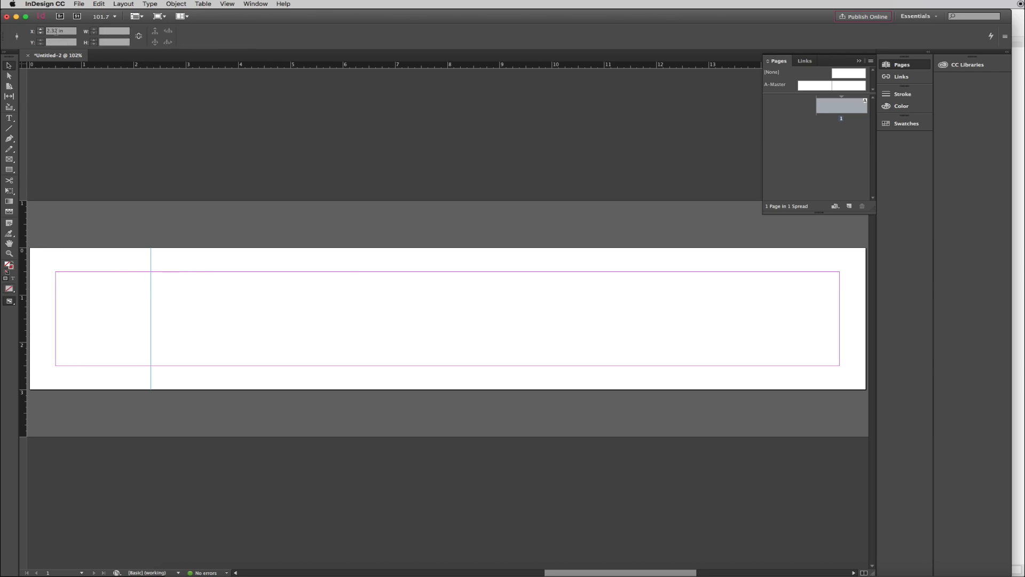
Step: Place one vertical guide at X = 1 in and a second near the right end around 14 in
{"action": "left_click", "coordinate": [59, 30]}
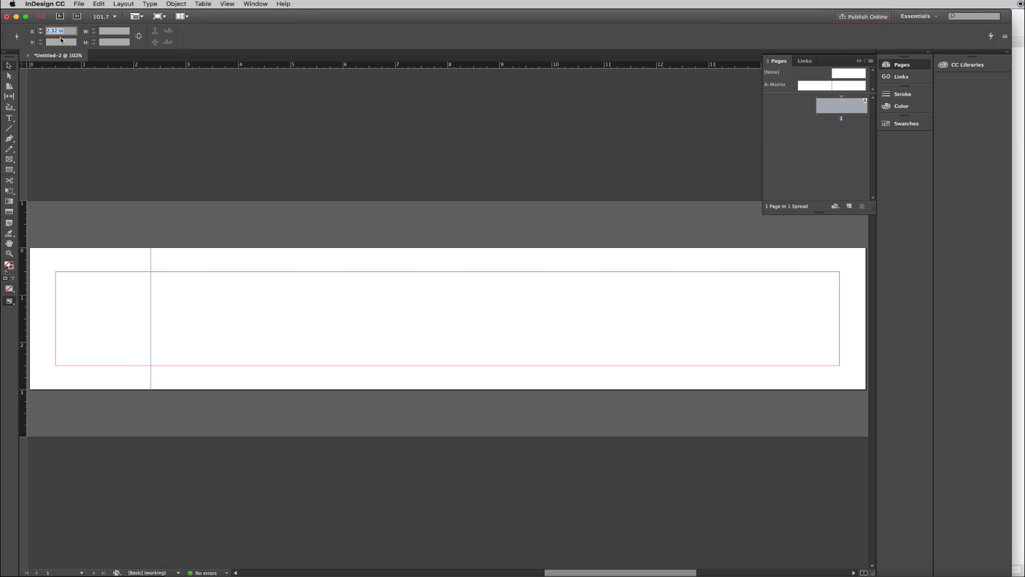
{"action": "type", "text": "1 in"}
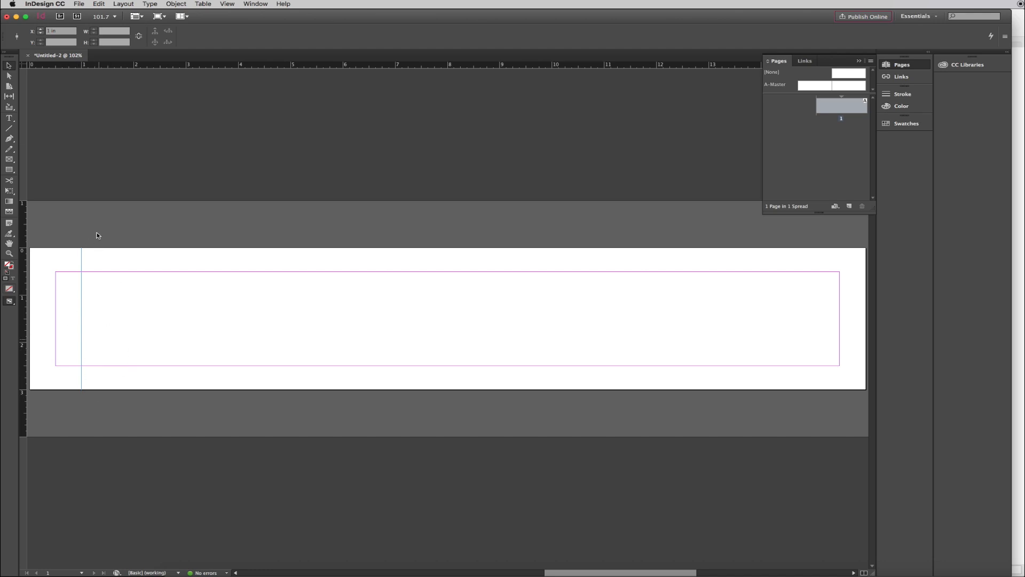
{"action": "mouse_move", "coordinate": [103, 262]}
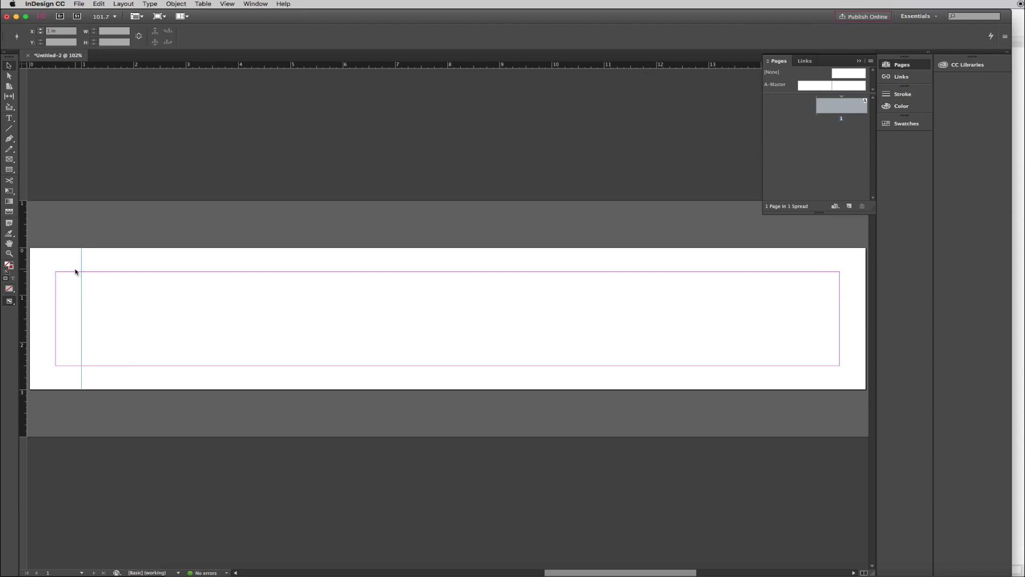
{"action": "left_click_drag", "start_coordinate": [74, 273], "coordinate": [203, 280]}
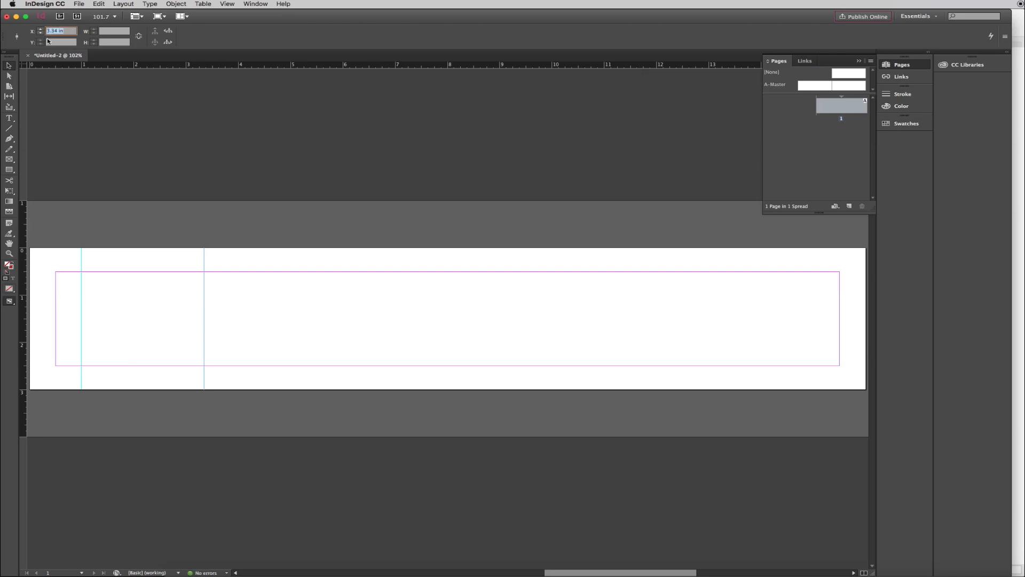
{"action": "type", "text": "14"}
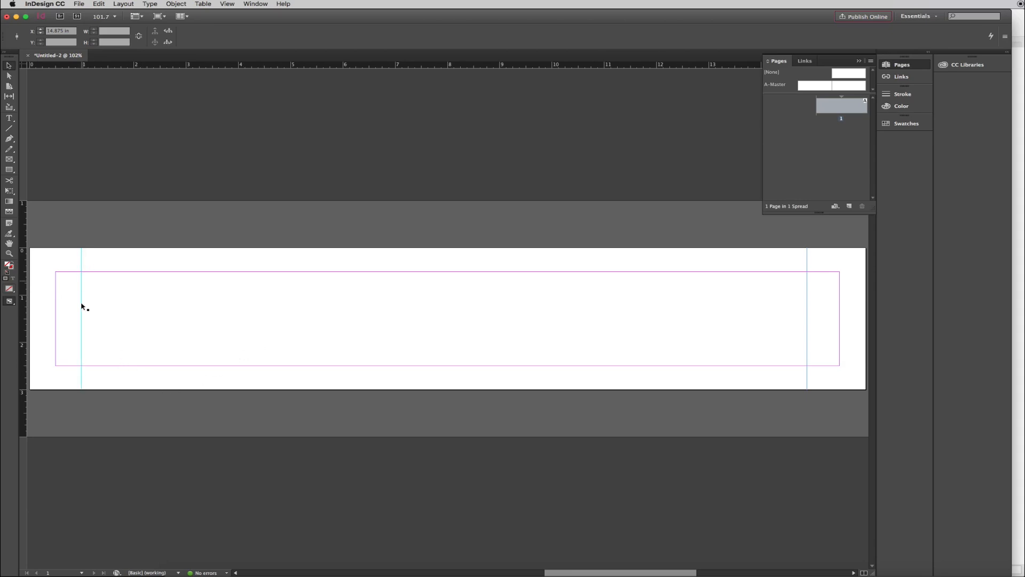
{"action": "mouse_move", "coordinate": [810, 309]}
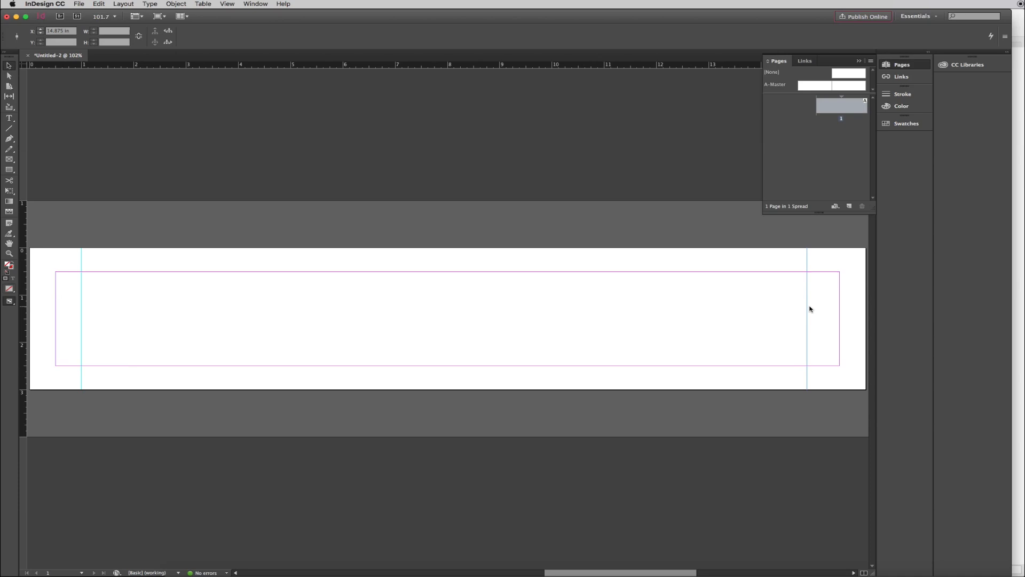
{"action": "mouse_move", "coordinate": [809, 310]}
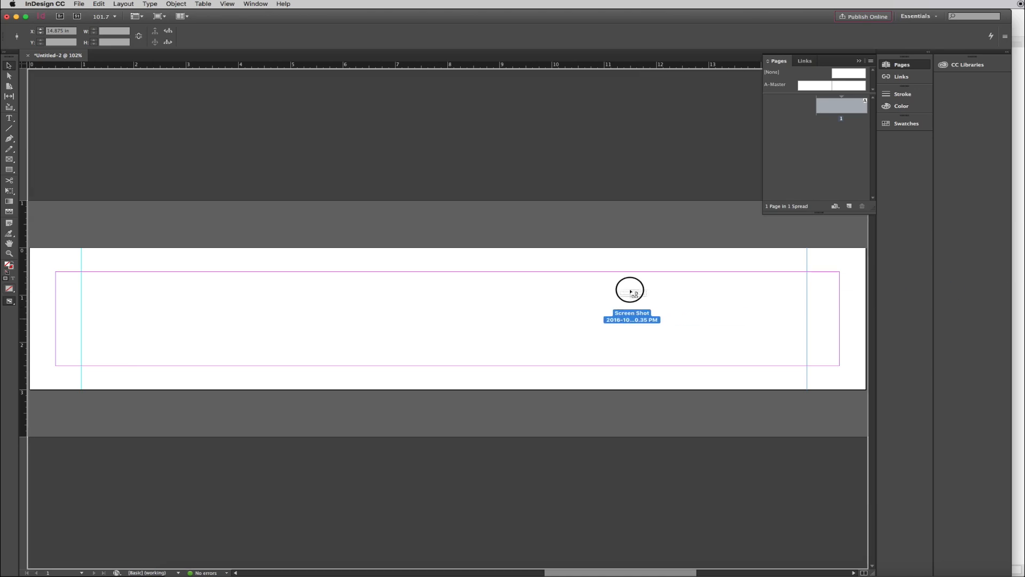
Step: Import the leg wireframe screenshot with File > Place and fit it between the guides
{"action": "left_click", "coordinate": [78, 4]}
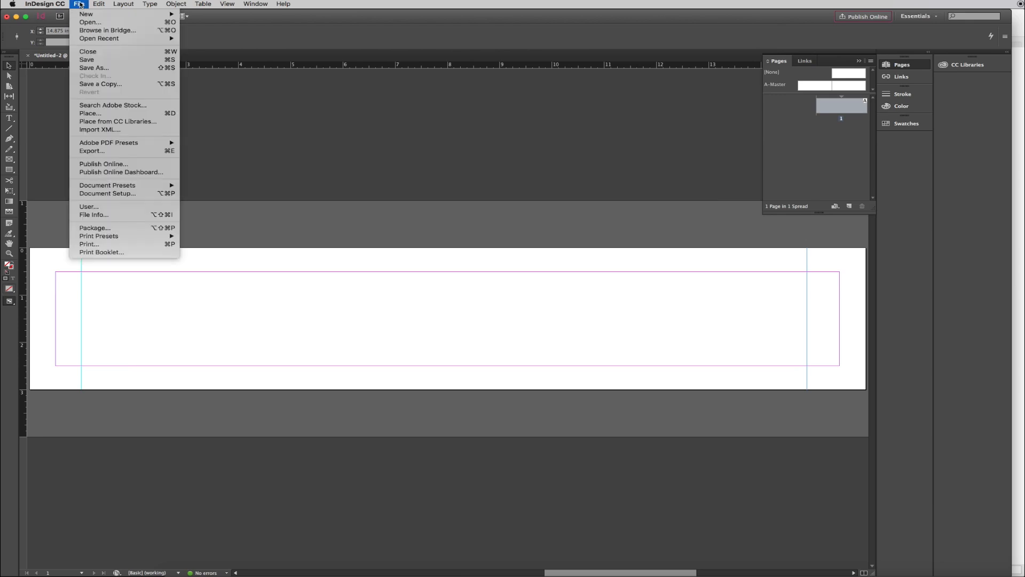
{"action": "left_click", "coordinate": [89, 112]}
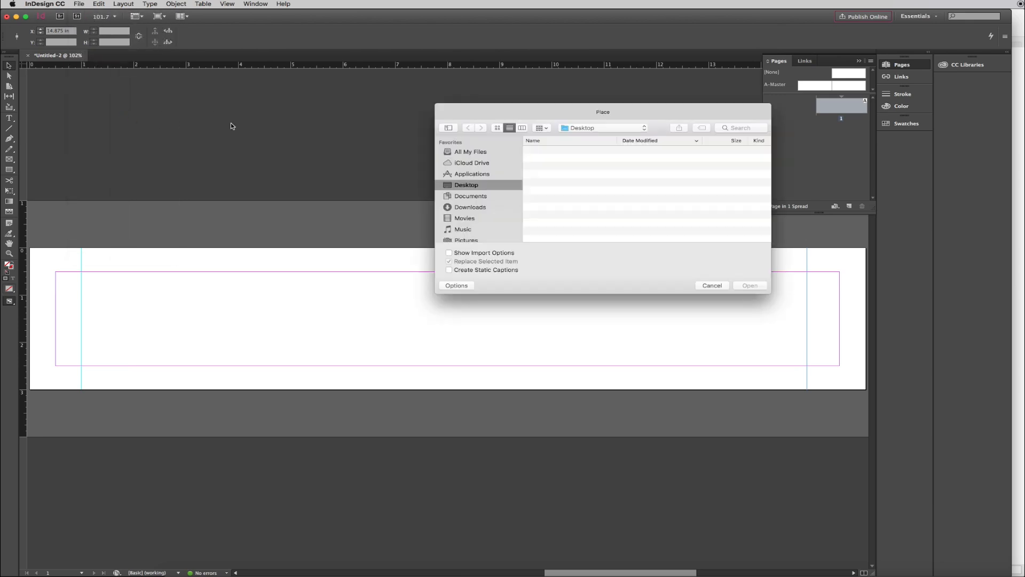
{"action": "left_click", "coordinate": [712, 286]}
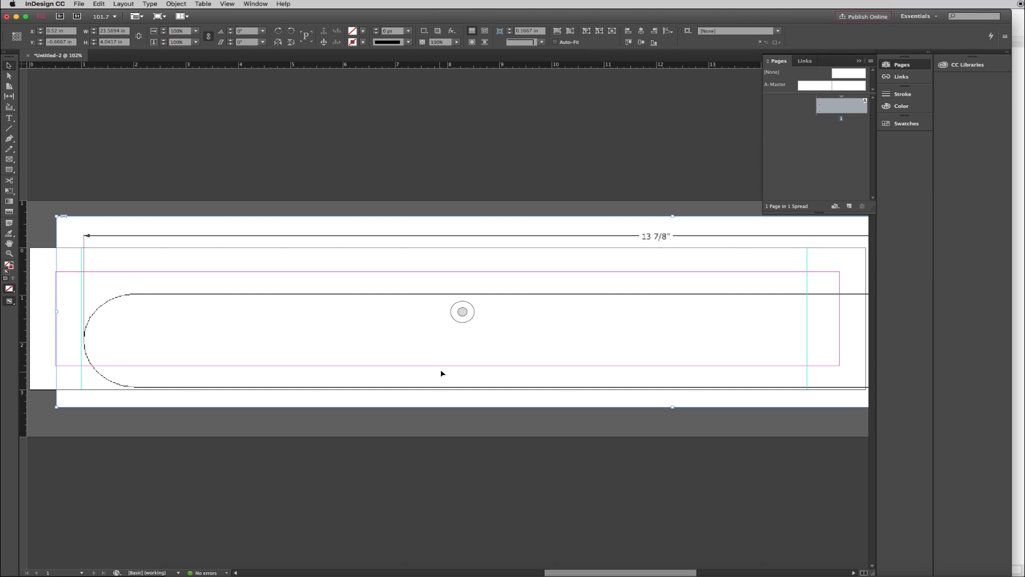
{"action": "mouse_move", "coordinate": [268, 350]}
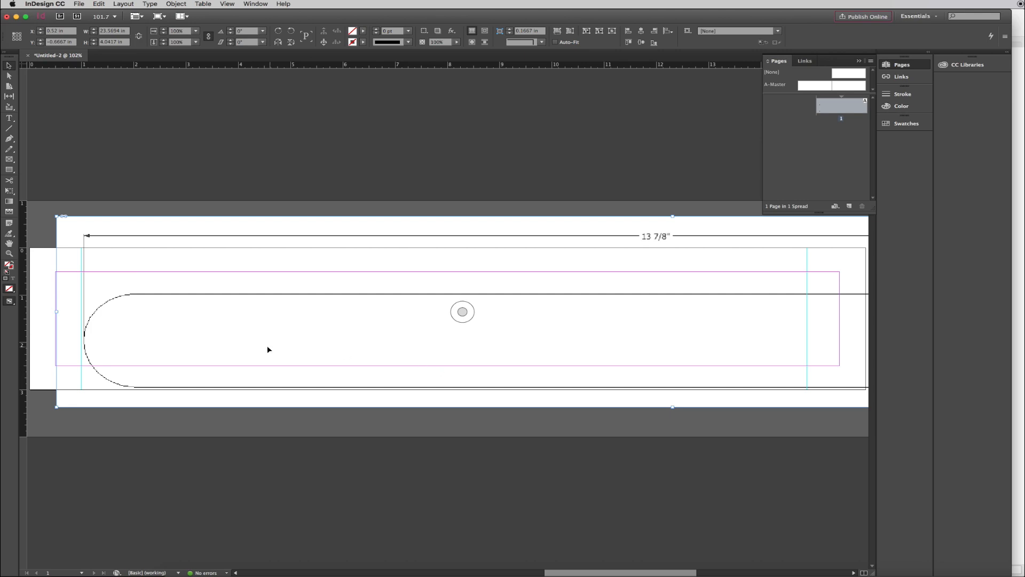
{"action": "mouse_move", "coordinate": [380, 331]}
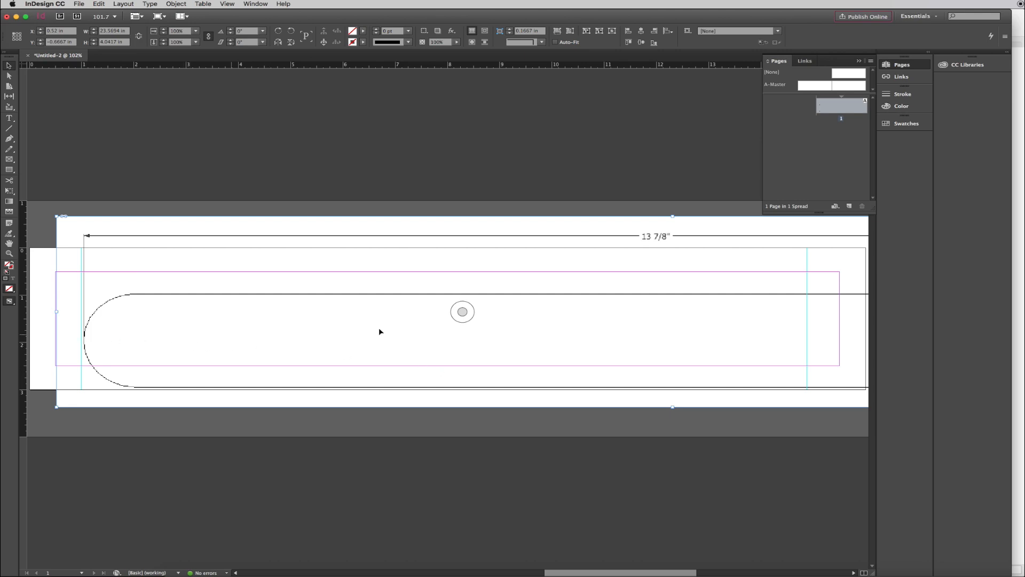
{"action": "mouse_move", "coordinate": [194, 335]}
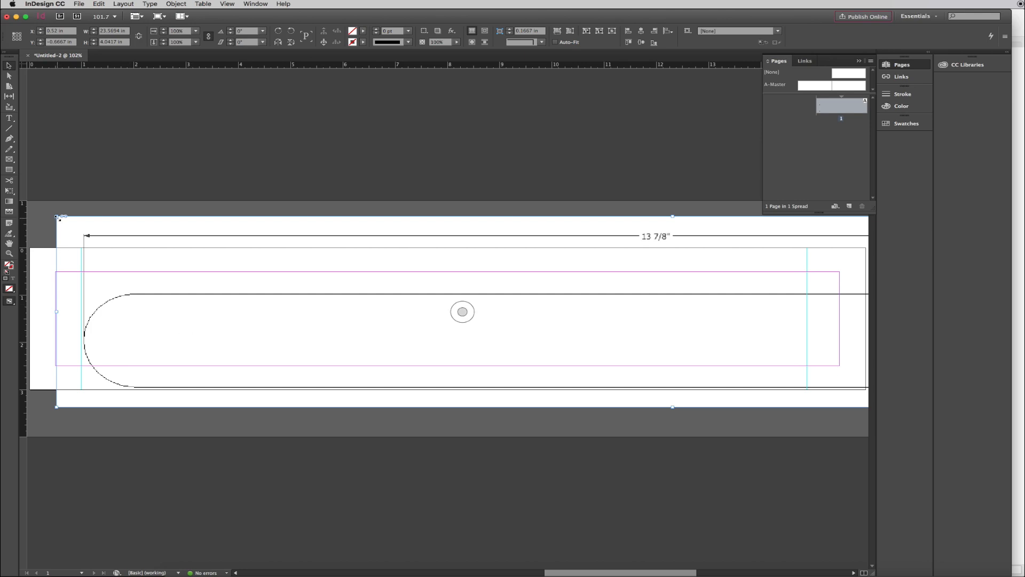
{"action": "mouse_move", "coordinate": [58, 216]}
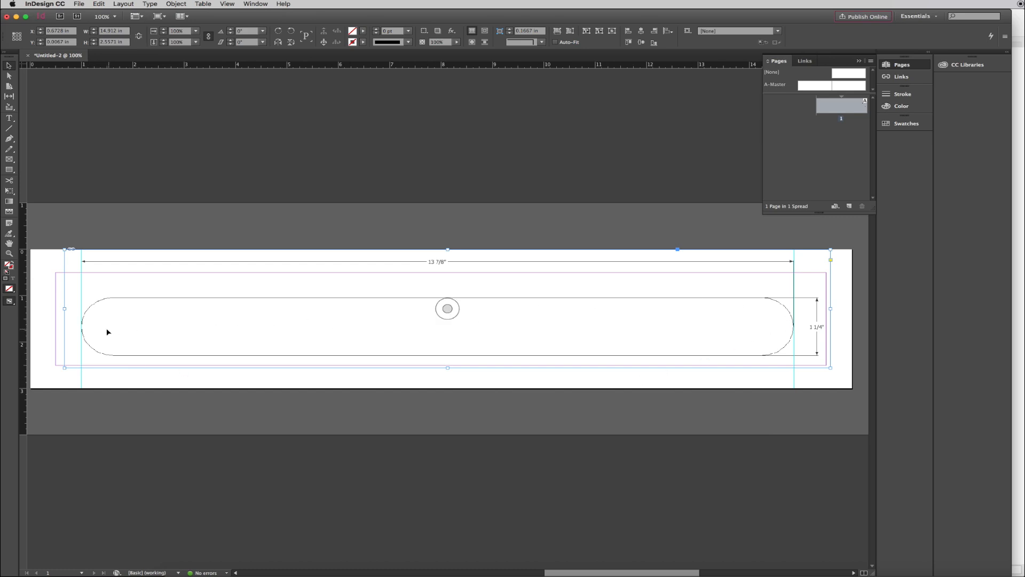
{"action": "mouse_move", "coordinate": [805, 326]}
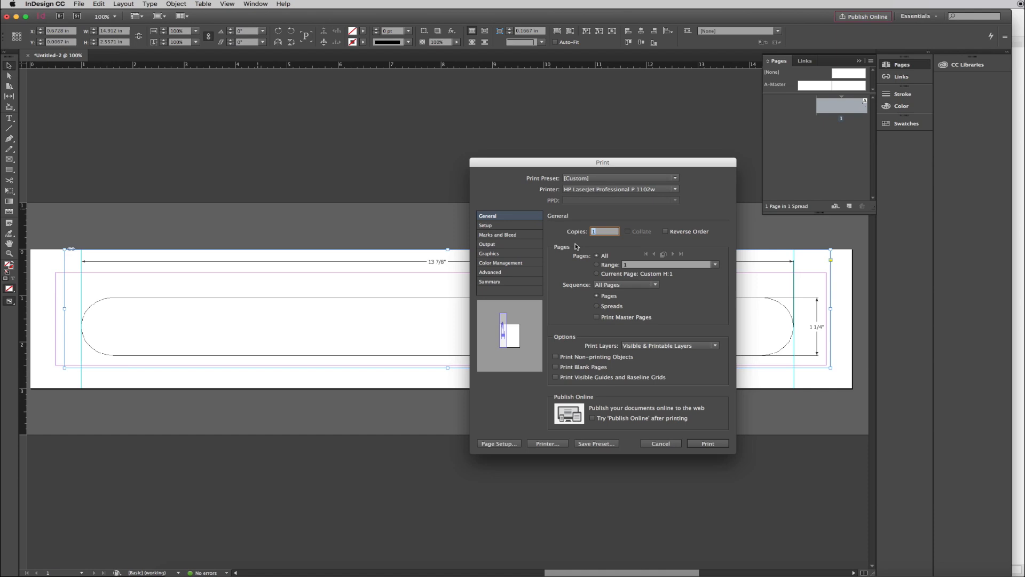
Step: In Print Setup keep 100% scale, enable Tile (Auto) across letter sheets, and print
{"action": "left_click", "coordinate": [485, 226]}
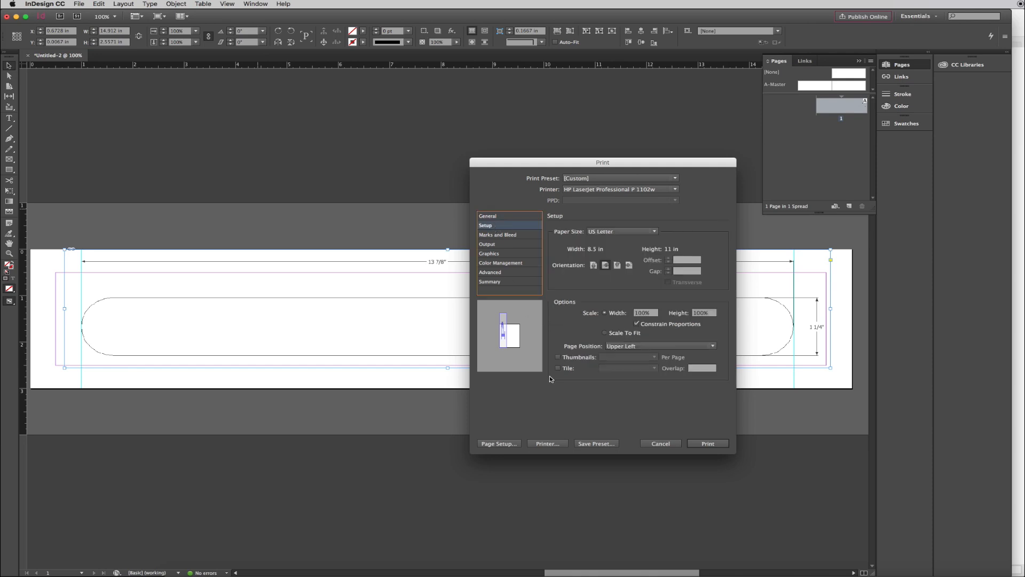
{"action": "left_click", "coordinate": [557, 368]}
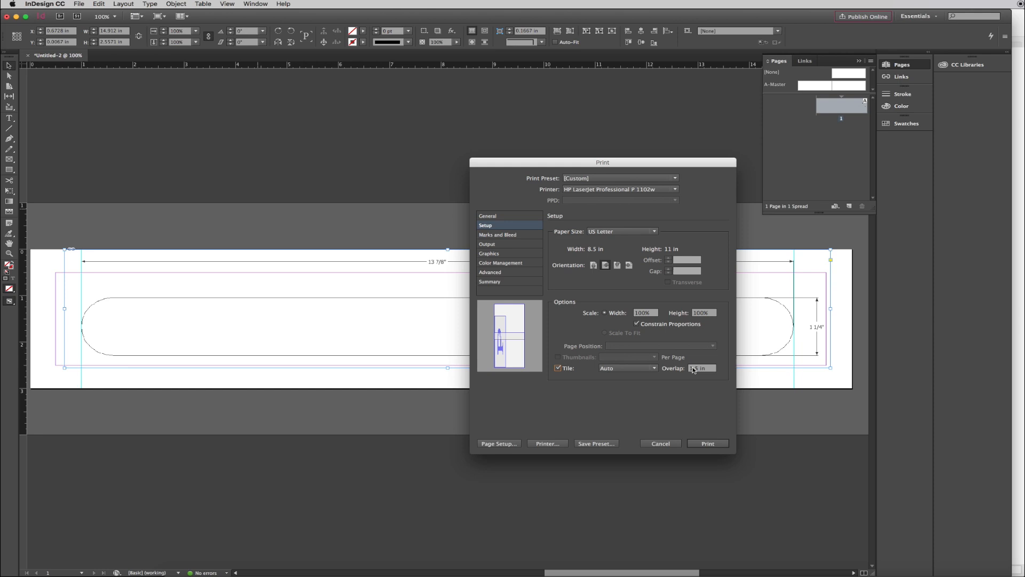
{"action": "left_click", "coordinate": [659, 443]}
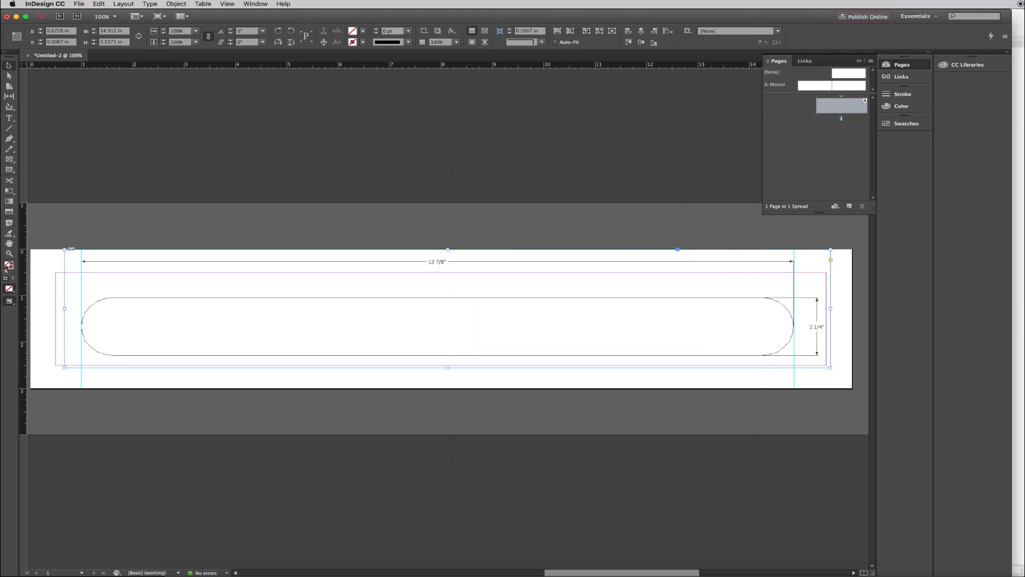